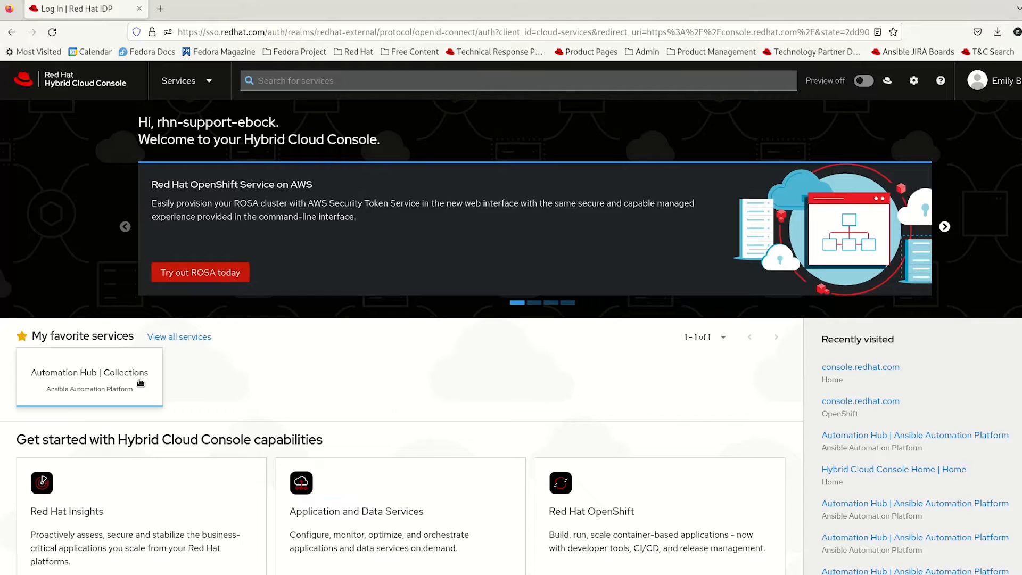
Open the Automation Hub Collections list of 159 certified, signed collections
click(88, 372)
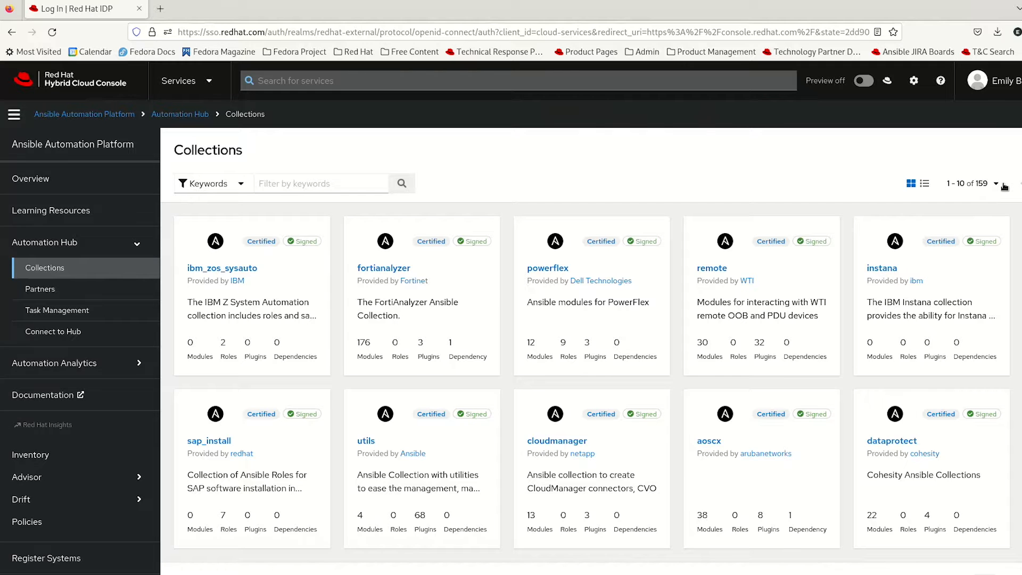
click(996, 183)
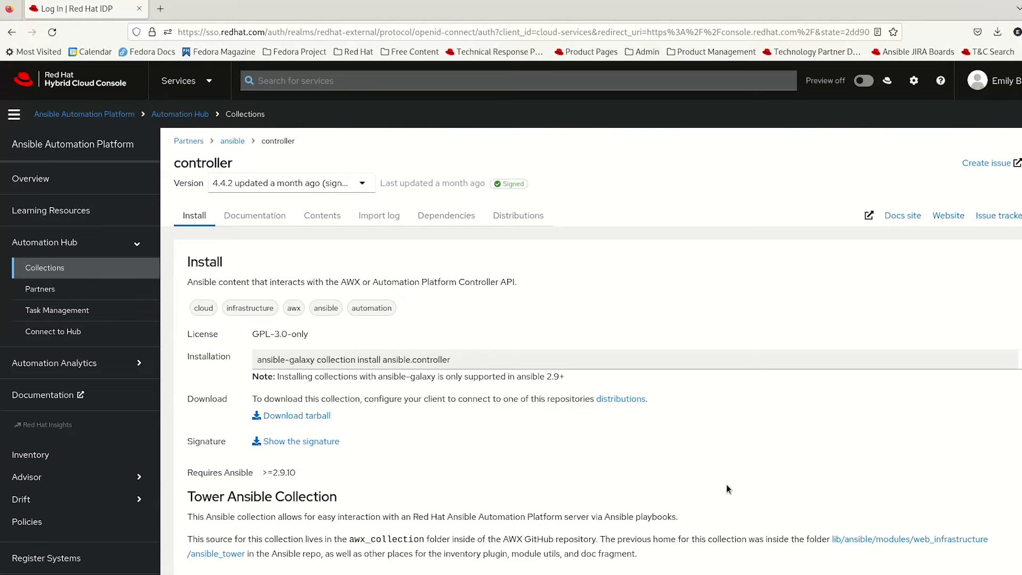
mouse_move(448, 442)
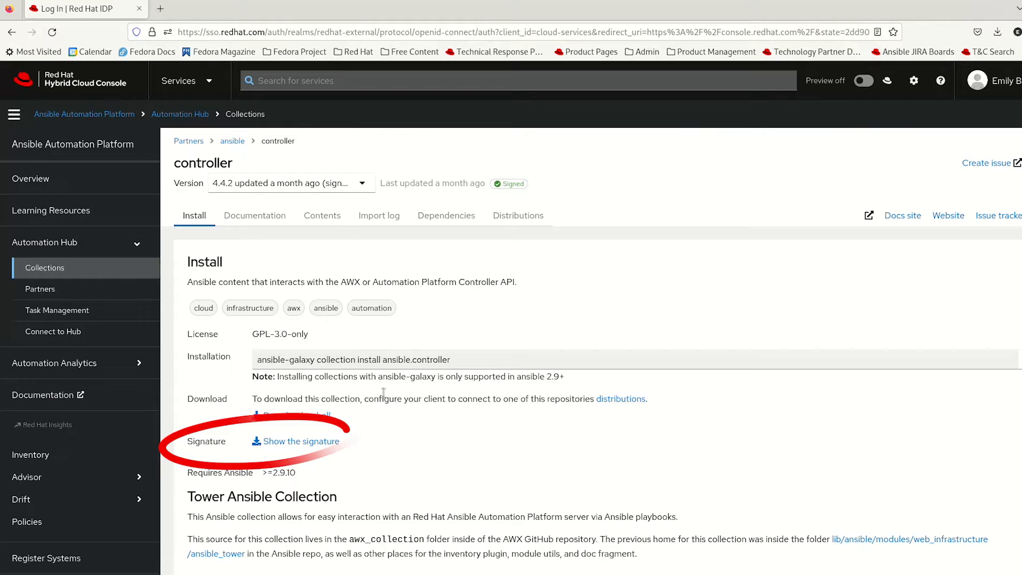
mouse_move(255, 215)
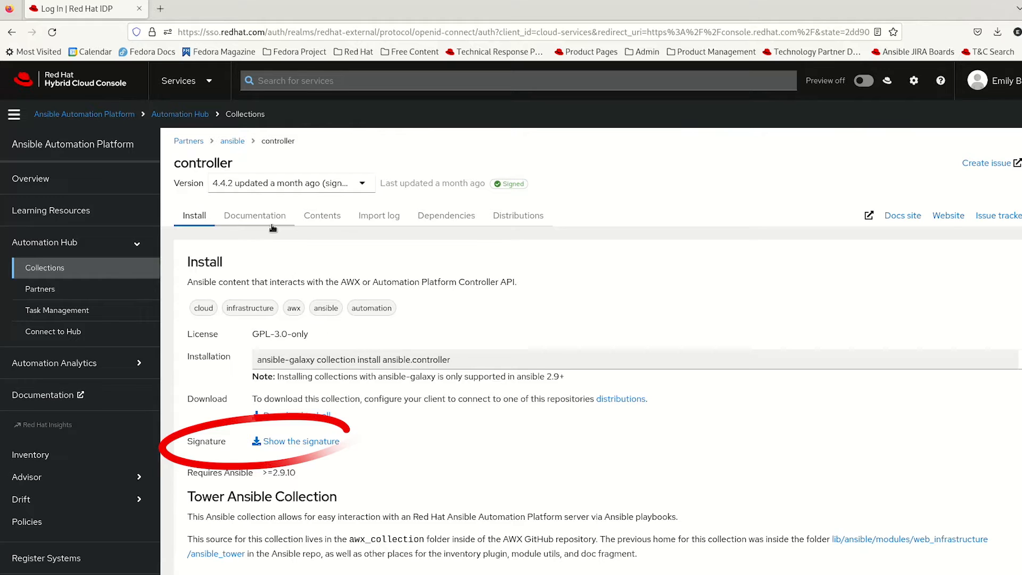
mouse_move(269, 224)
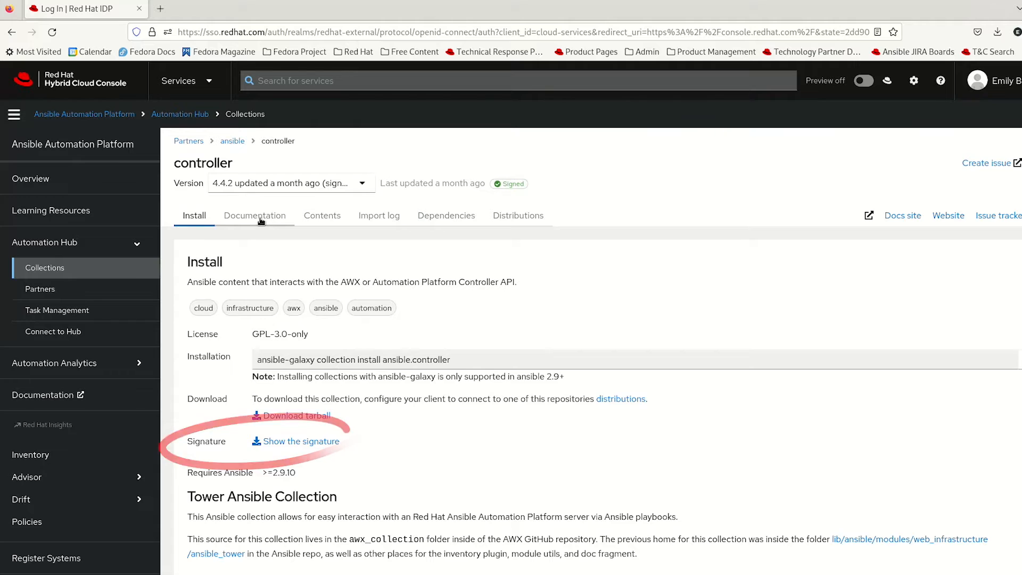
Open the ansible.controller collection's Install details with its Show the signature link
click(255, 215)
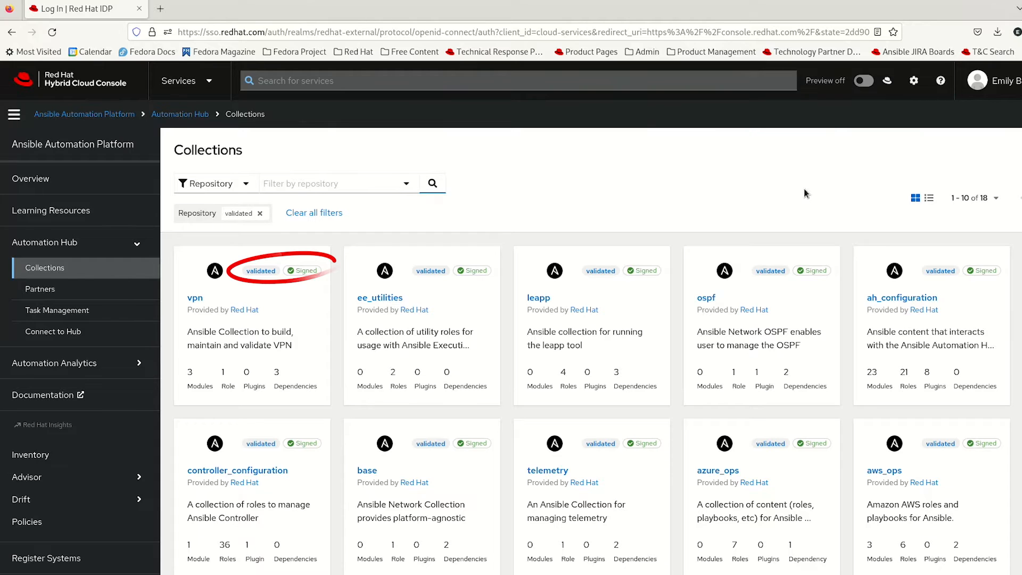
mouse_move(479, 171)
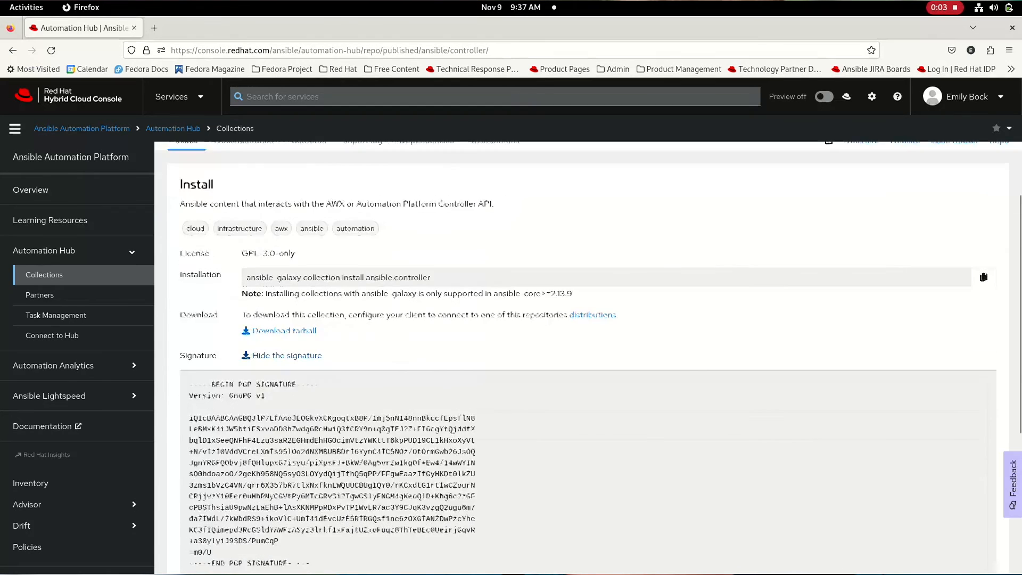
Scroll the Install tab until the full BEGIN/END PGP SIGNATURE block is visible
scroll(down, 3)
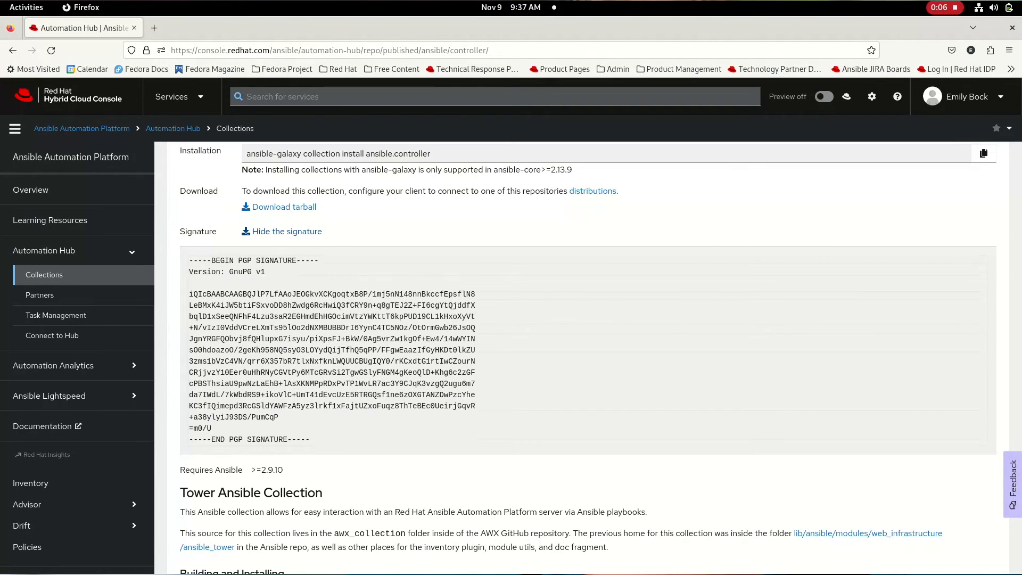